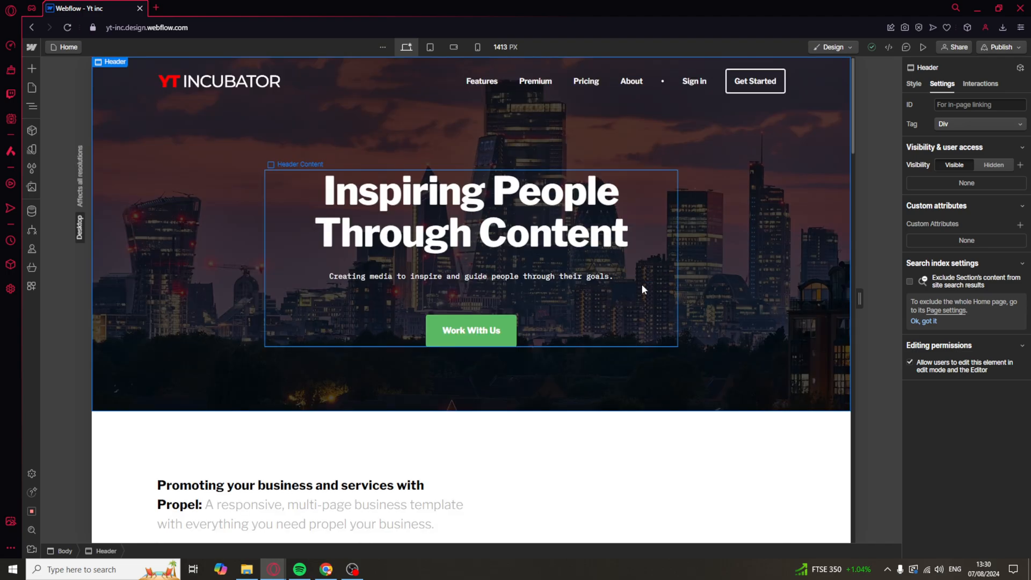
Show the Add Elements panel with the media elements for the selected Header
left_click(31, 69)
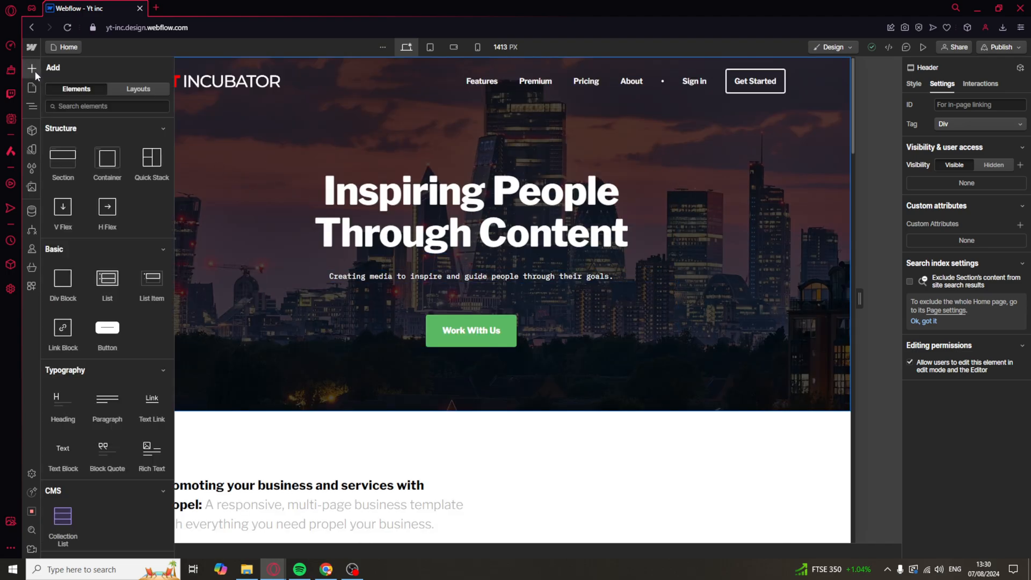
mouse_move(106, 278)
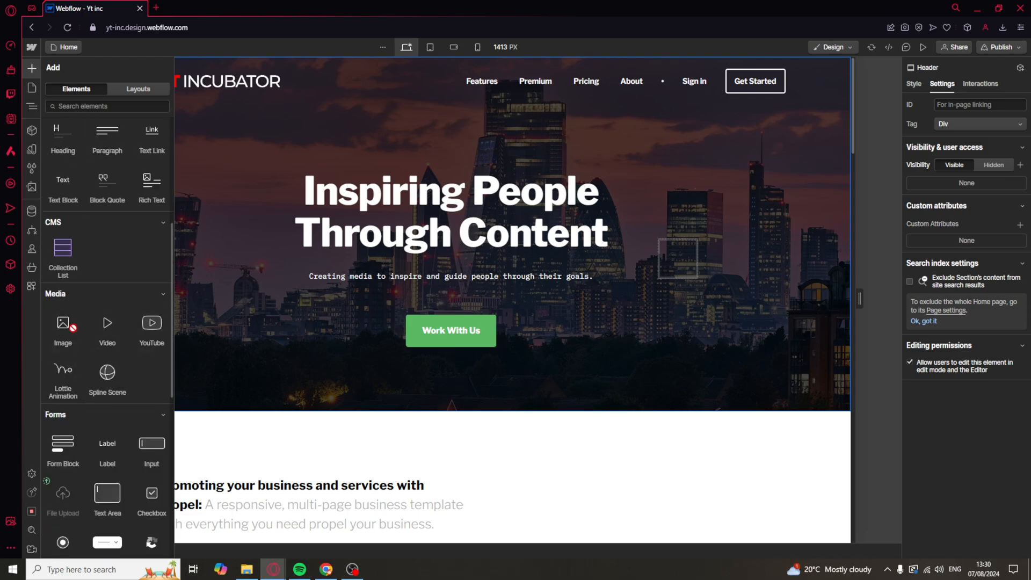
Place an empty Image element inside the header's Link Block and view it in the Navigator
left_click(675, 256)
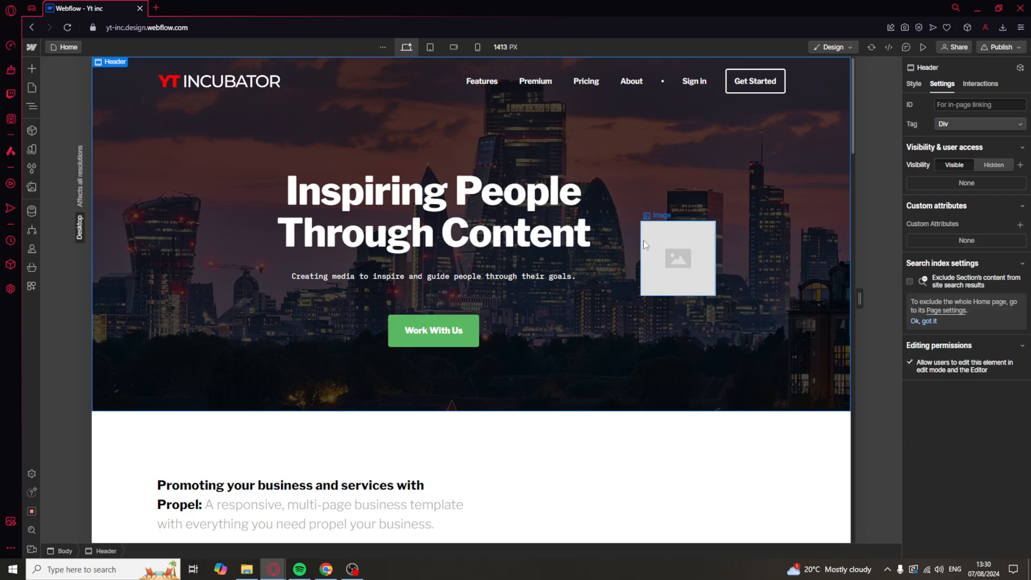
left_click(31, 106)
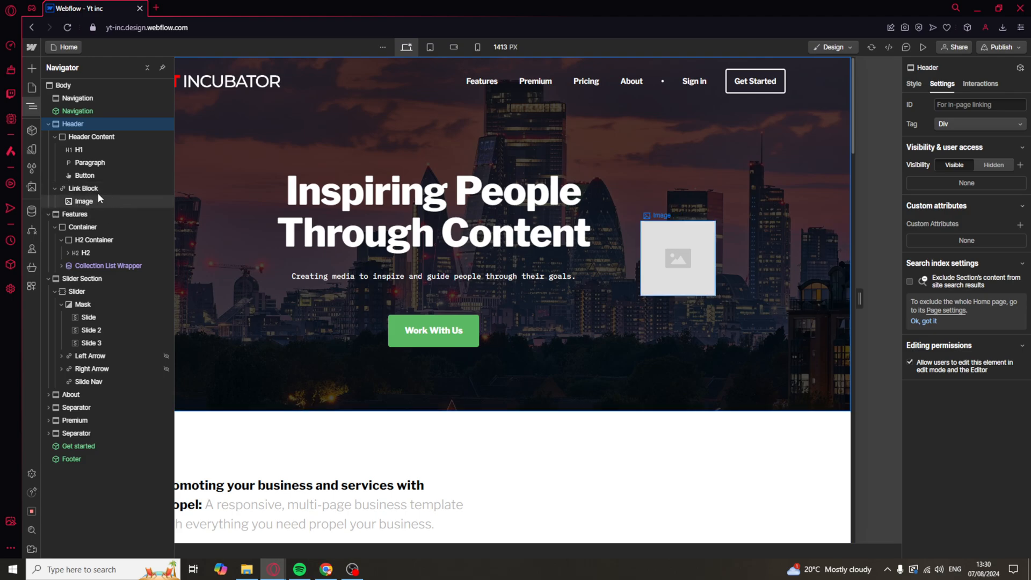
Assign the cookies photo from the asset picker to the header's Image element
left_click(84, 189)
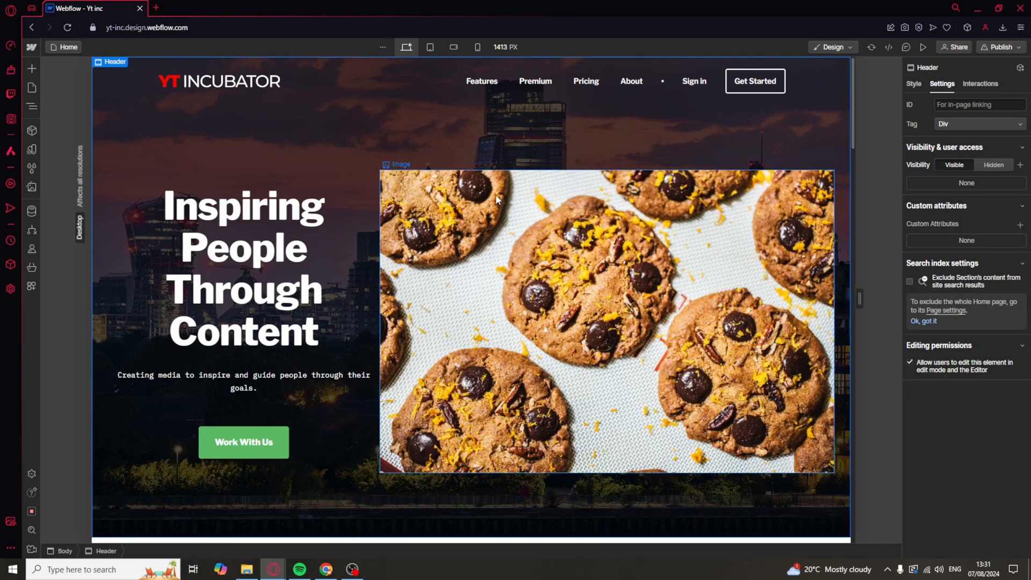
left_click(559, 235)
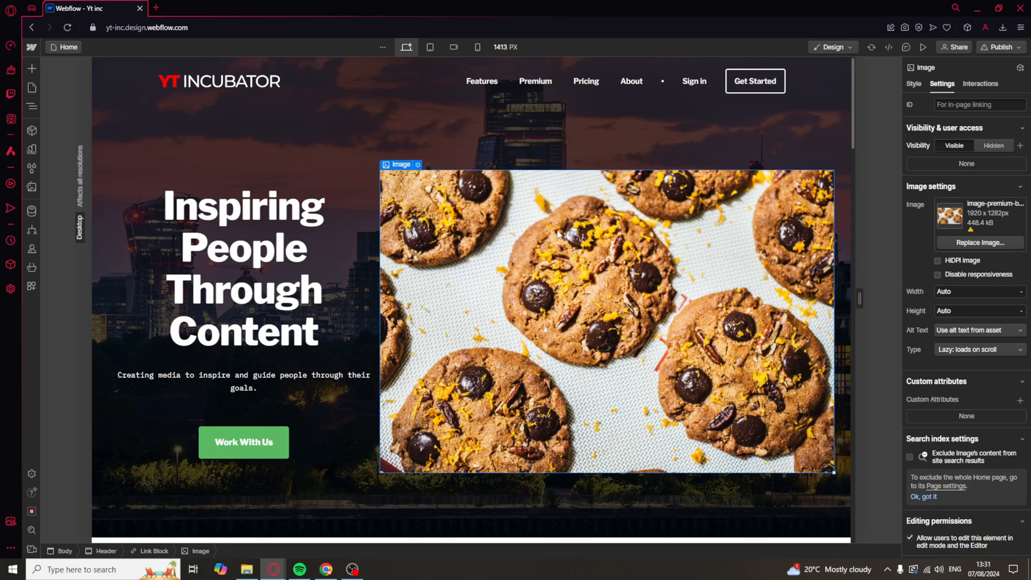
mouse_move(536, 251)
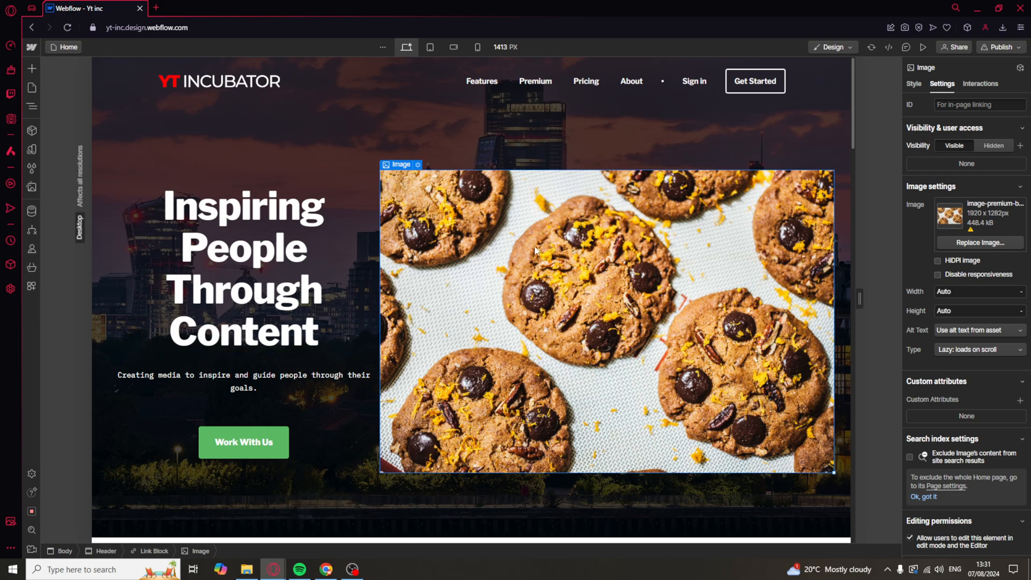
left_click(31, 106)
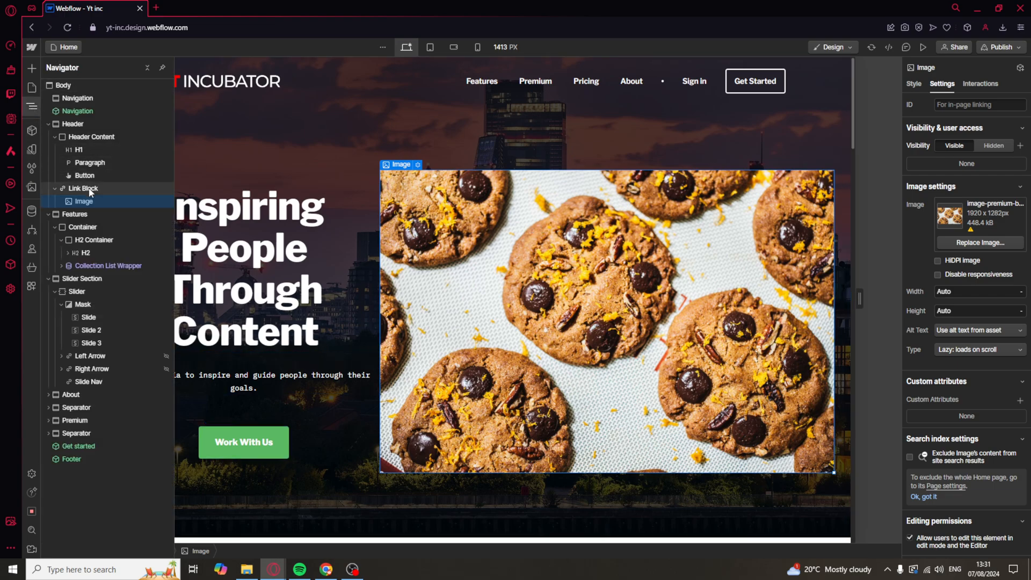
Set the Link Block around the cookie image to the Page link type and choose a site page as its target
left_click(83, 188)
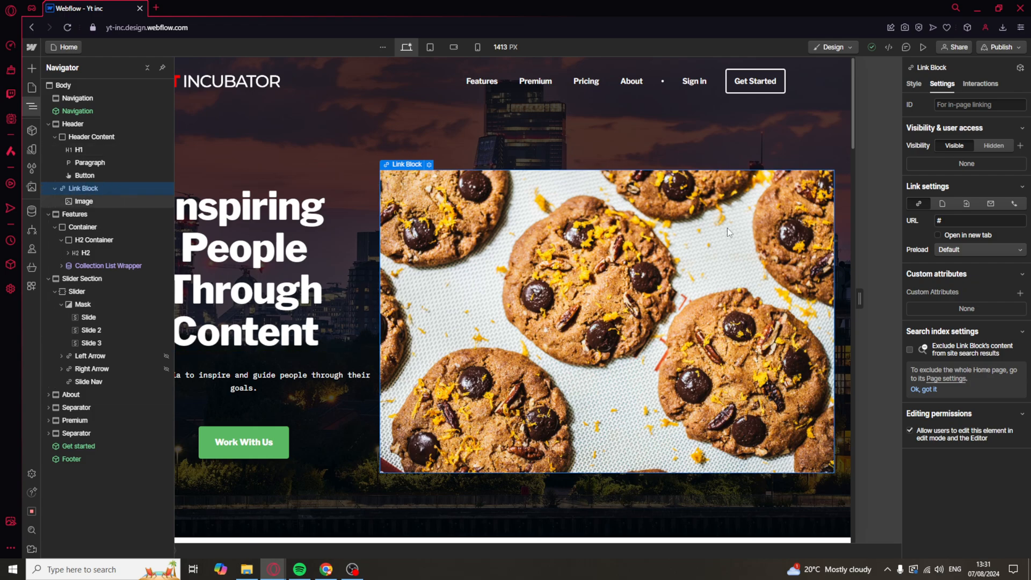
left_click(913, 84)
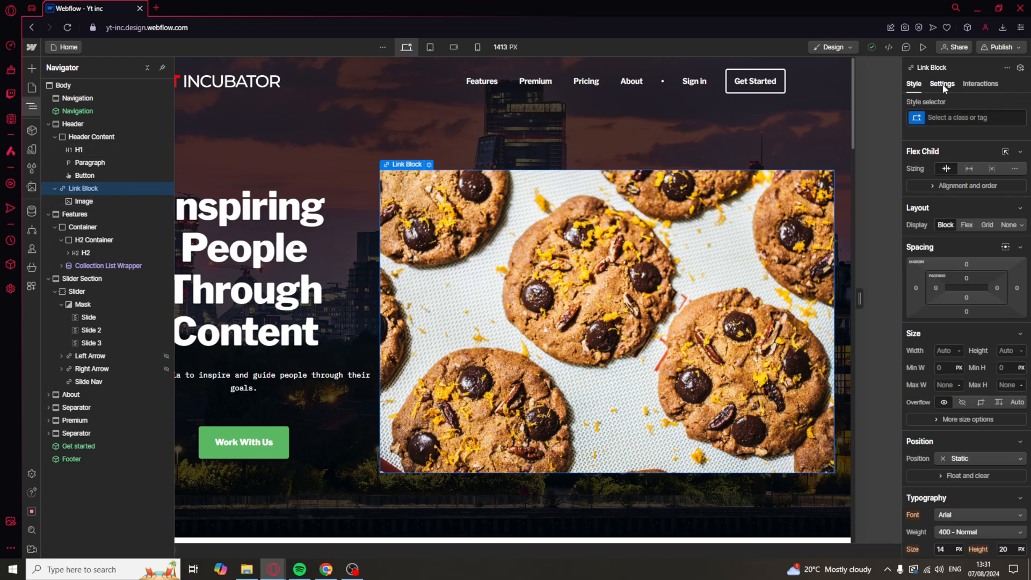
left_click(942, 84)
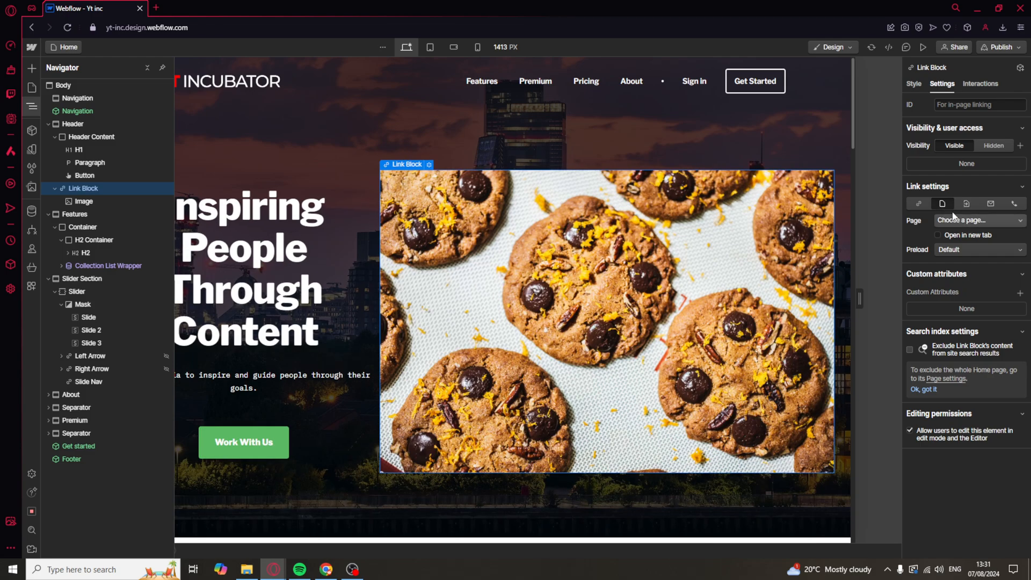
left_click(980, 220)
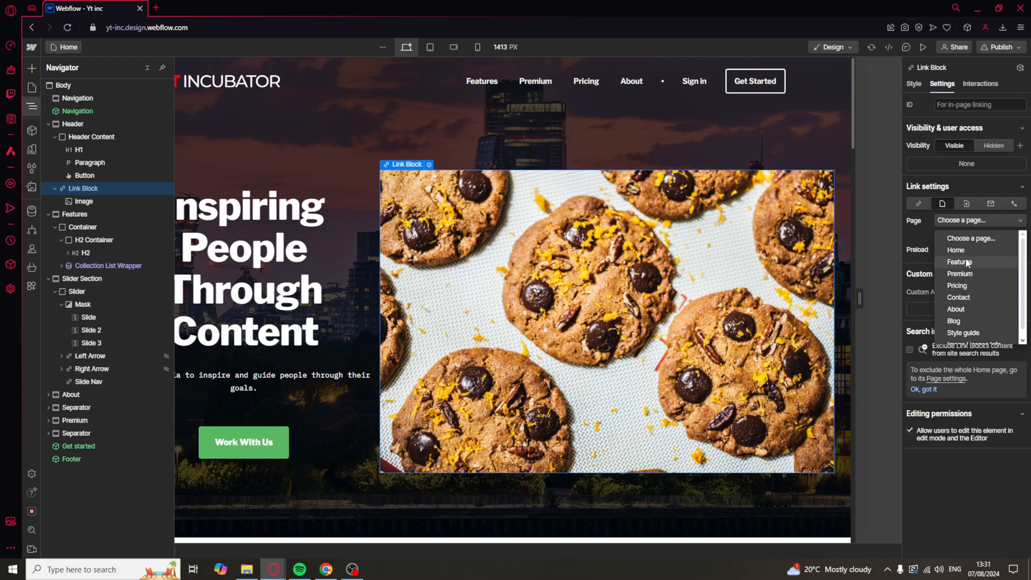
left_click(955, 309)
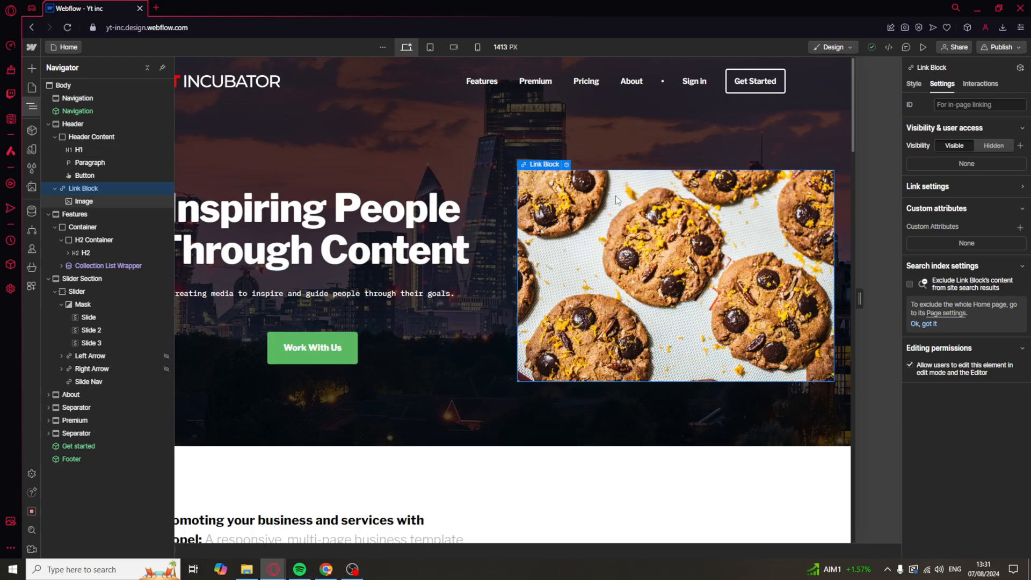
mouse_move(630, 270)
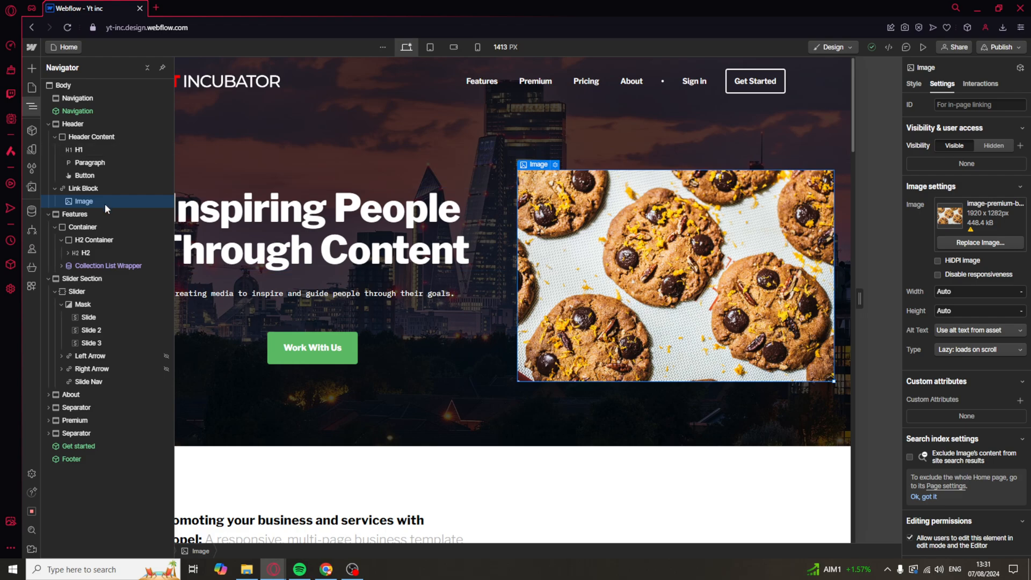
mouse_move(94, 199)
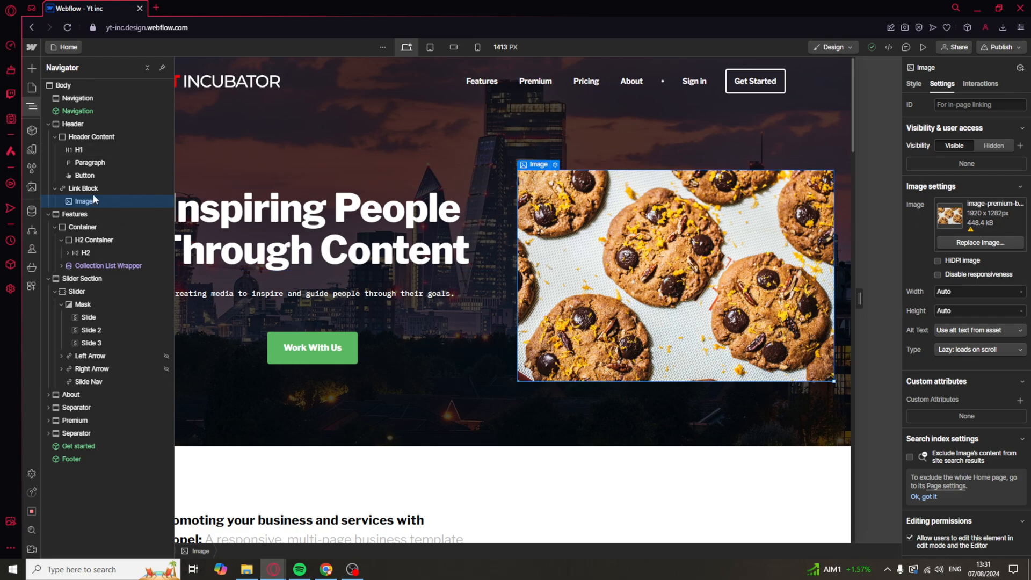
left_click(84, 188)
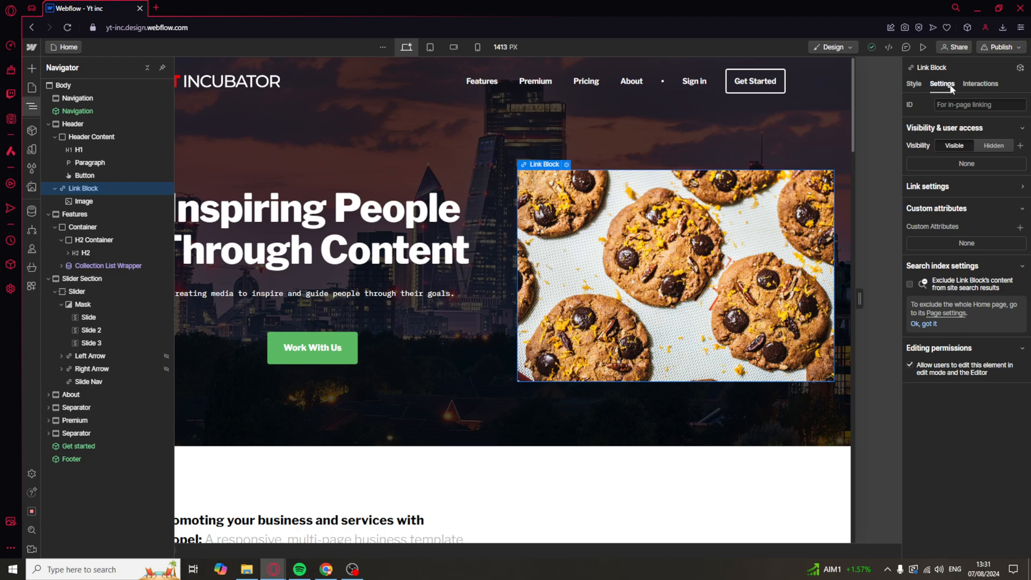